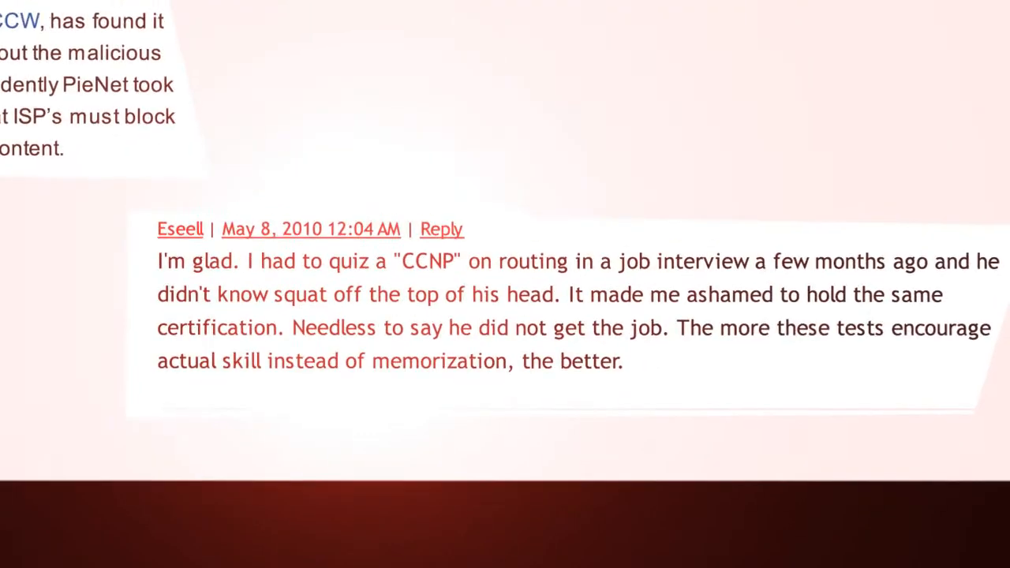
Step: Show R2's routing table and EIGRP topology, highlighting R1's loopback at 409600/128256
{"action": "scroll", "scroll_direction": "down", "scroll_amount": 3}
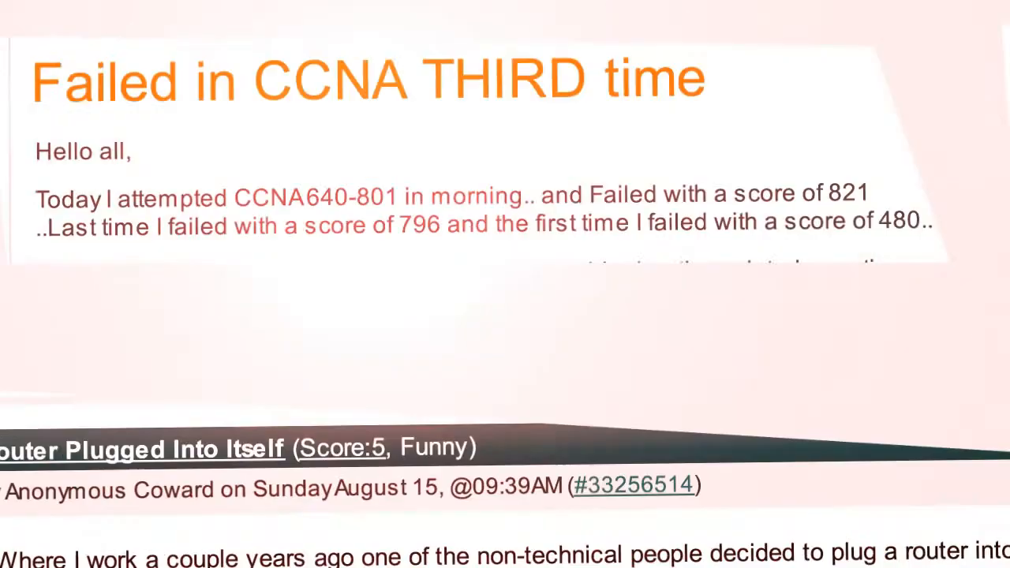
{"action": "scroll", "scroll_direction": "down", "scroll_amount": 3}
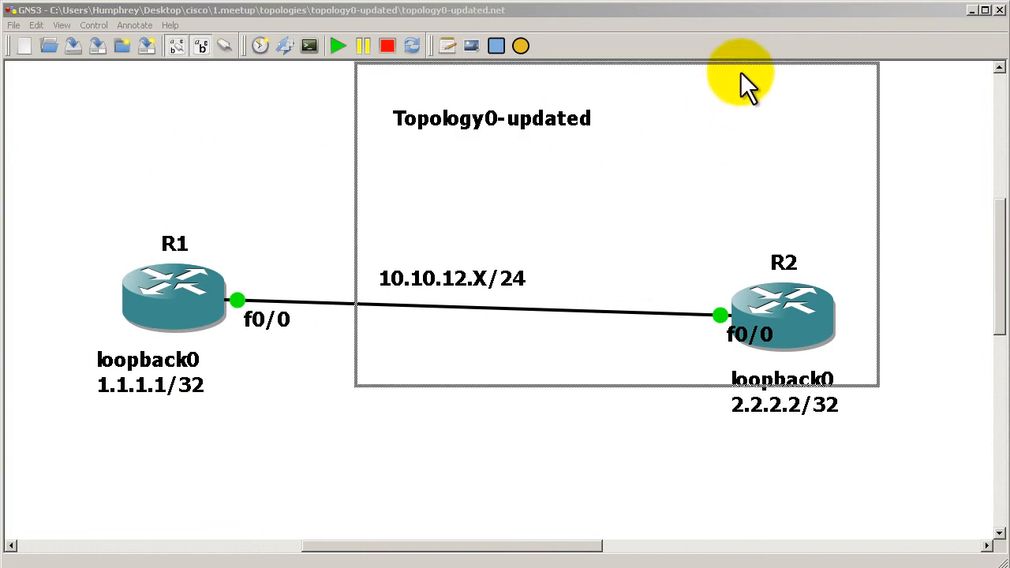
{"action": "double_click", "coordinate": [783, 316]}
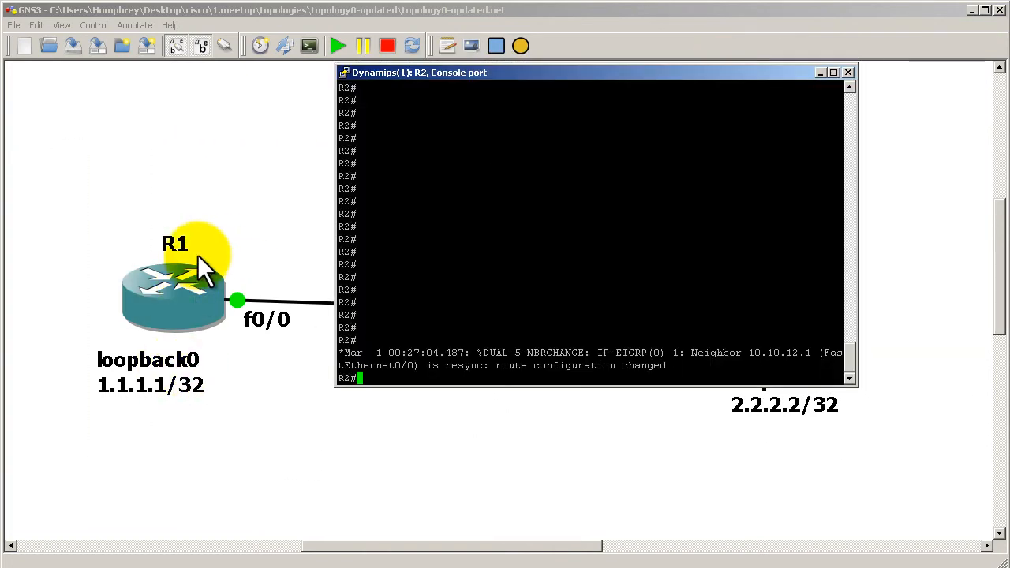
{"action": "type", "text": "show ip route"}
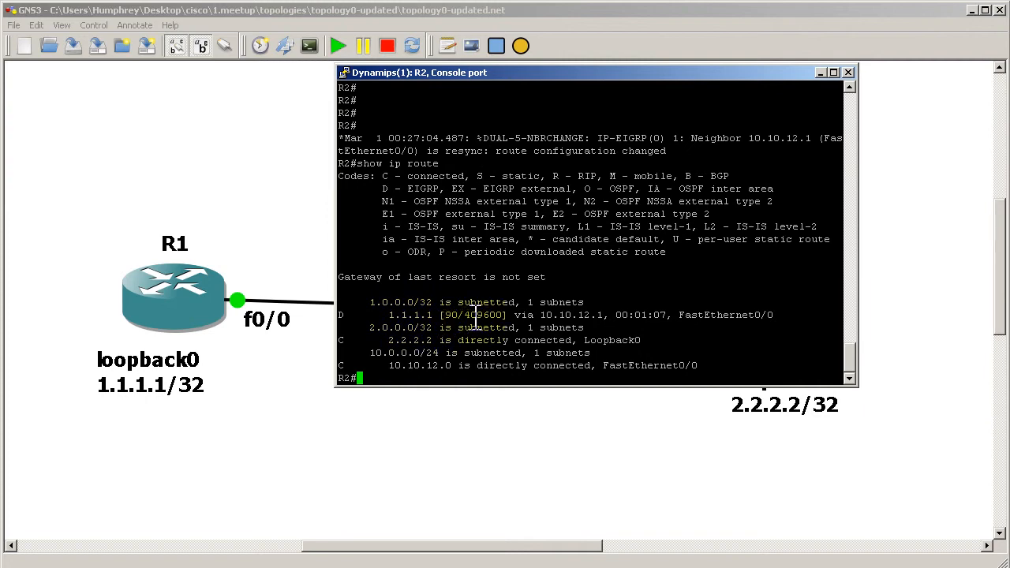
{"action": "double_click", "coordinate": [485, 315]}
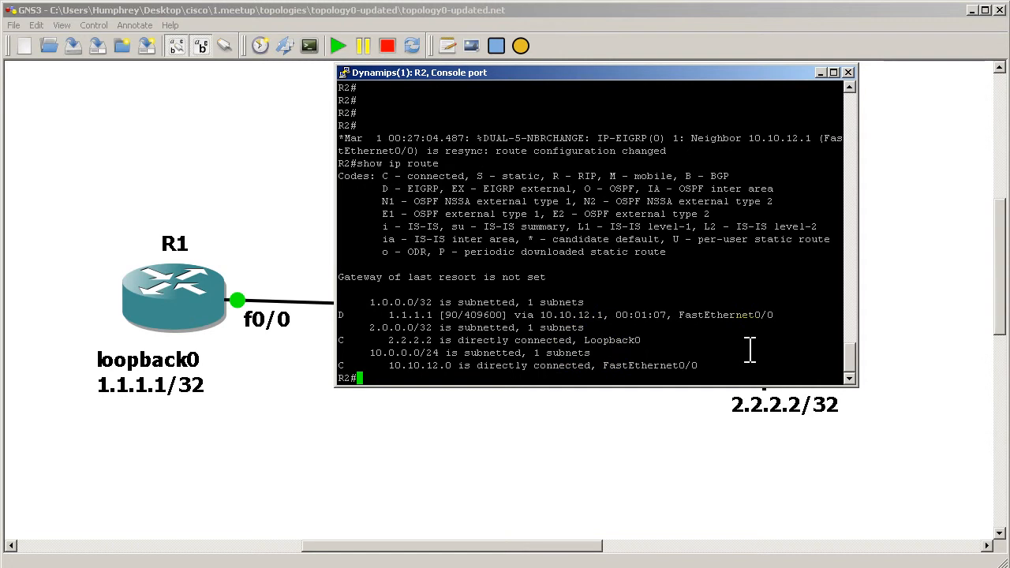
{"action": "type", "text": "show ip eigrp topology"}
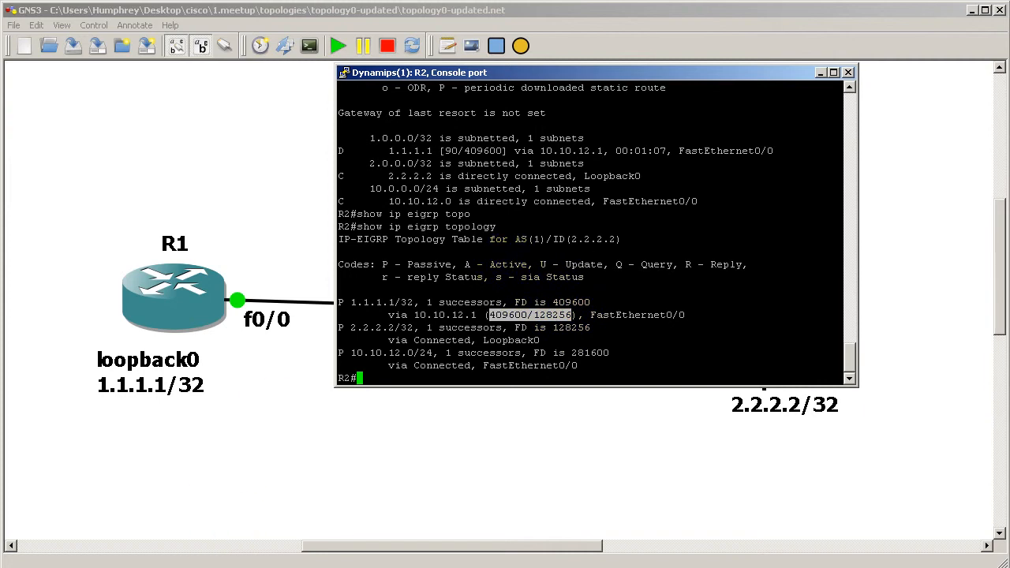
{"action": "left_click", "coordinate": [10, 563]}
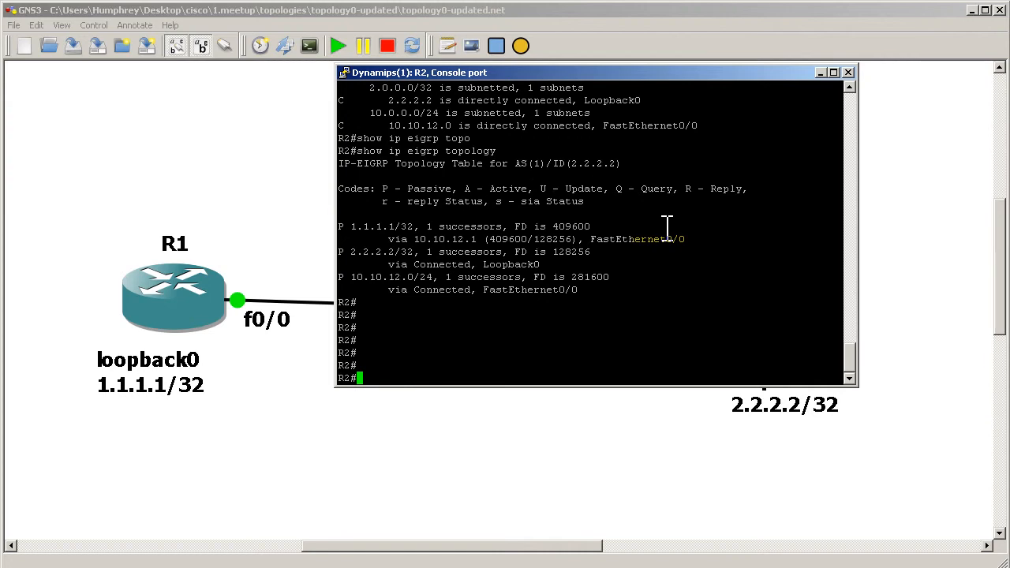
Step: Enter router eigrp 1 on R2 and list the offset-list command options
{"action": "type", "text": "conf t"}
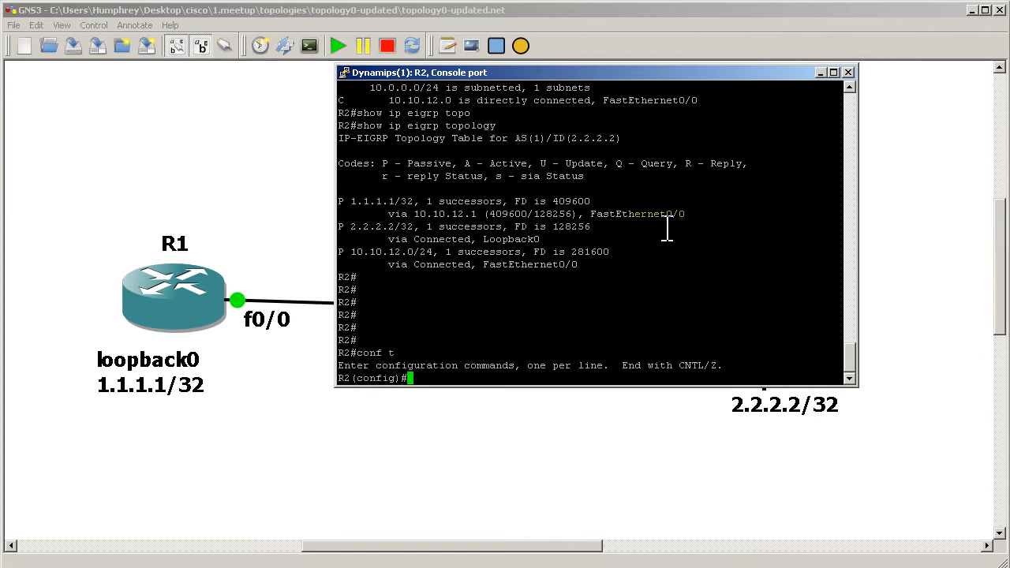
{"action": "type", "text": "router eigrp 1"}
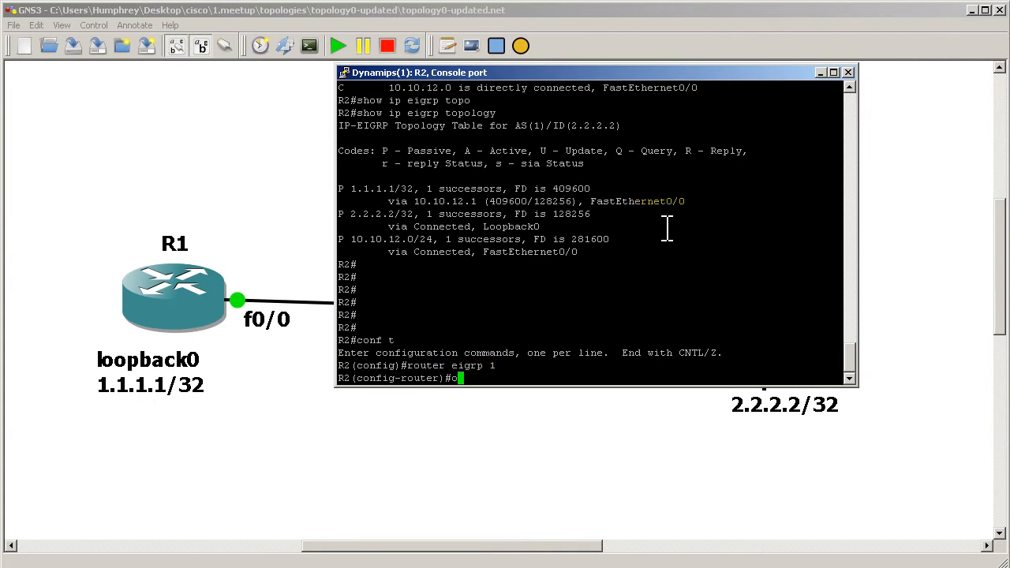
{"action": "type", "text": "offset-list ?"}
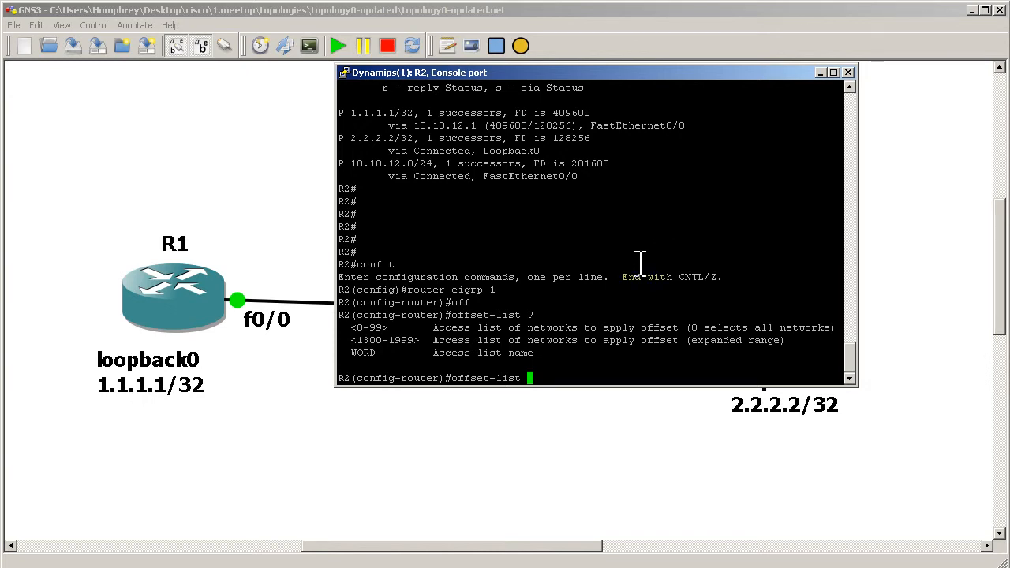
{"action": "mouse_move", "coordinate": [574, 331]}
{"action": "type", "text": "access-list 1"}
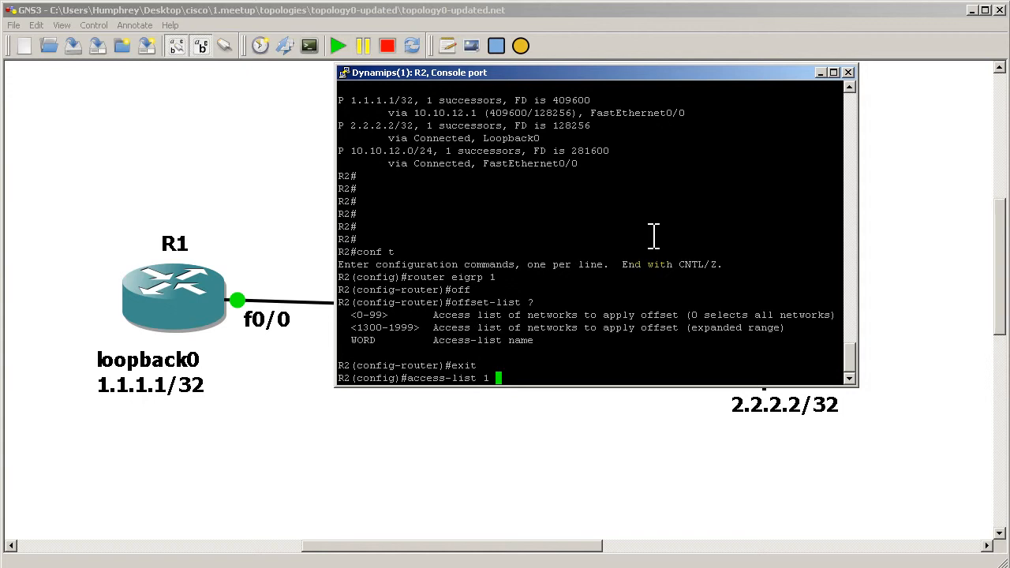
Step: Define access list 1 permitting R1's loopback 1.1.1.1
{"action": "type", "text": "p"}
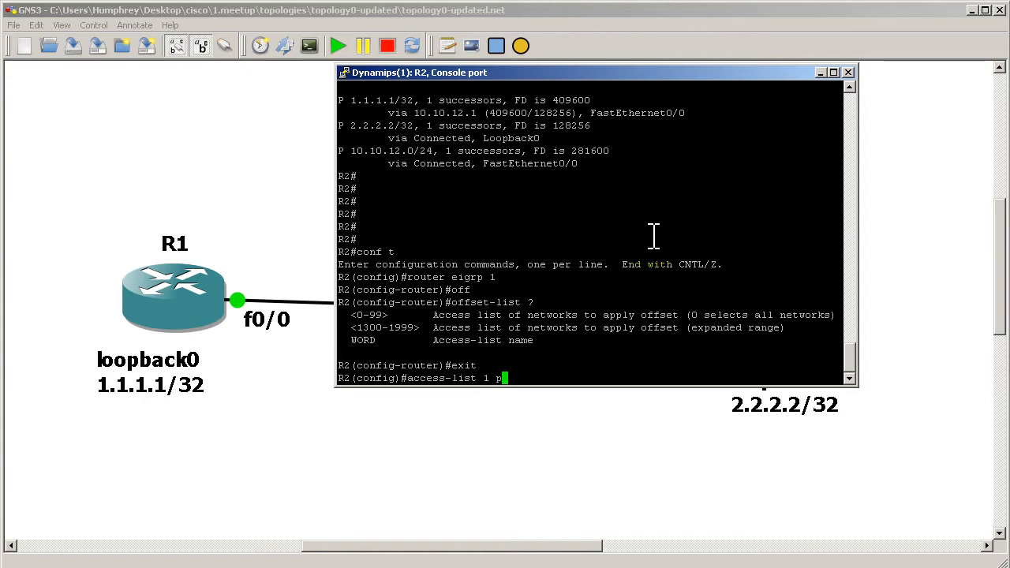
{"action": "type", "text": "ermit 1.1."}
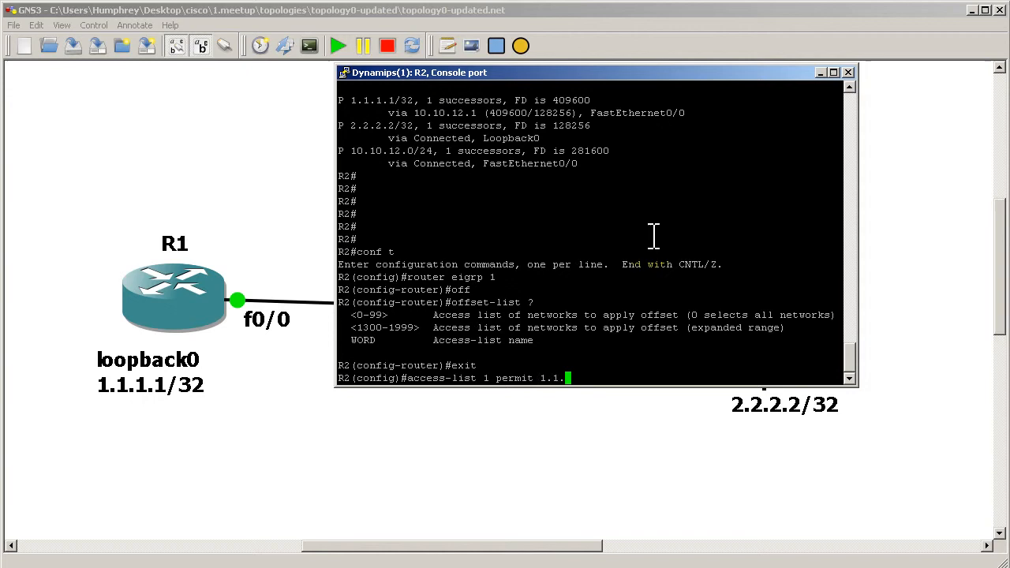
{"action": "key", "text": "Return"}
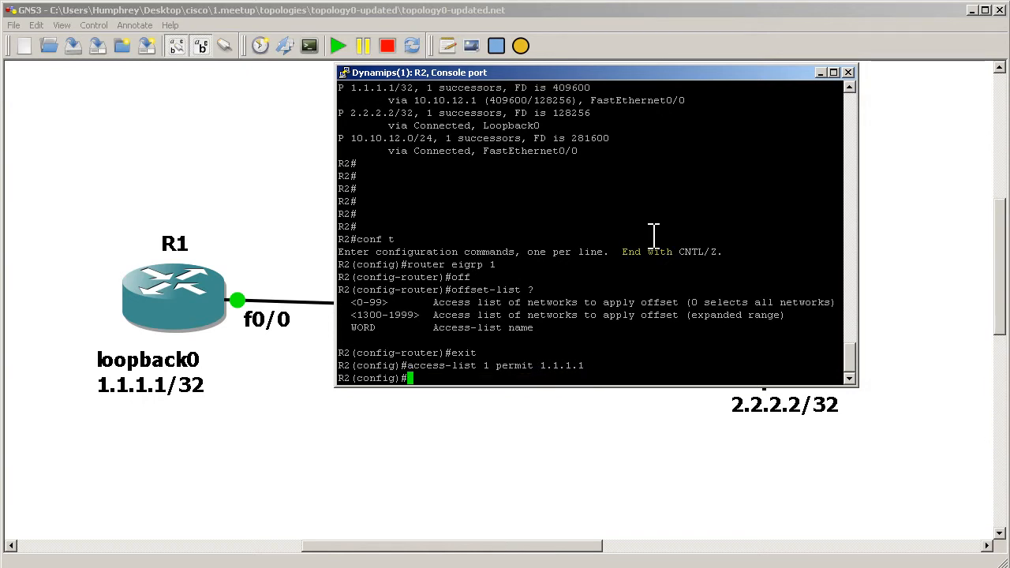
Step: Under router eigrp 1, apply offset-list 1 inbound adding 10000000 to the metric
{"action": "type", "text": "router eig"}
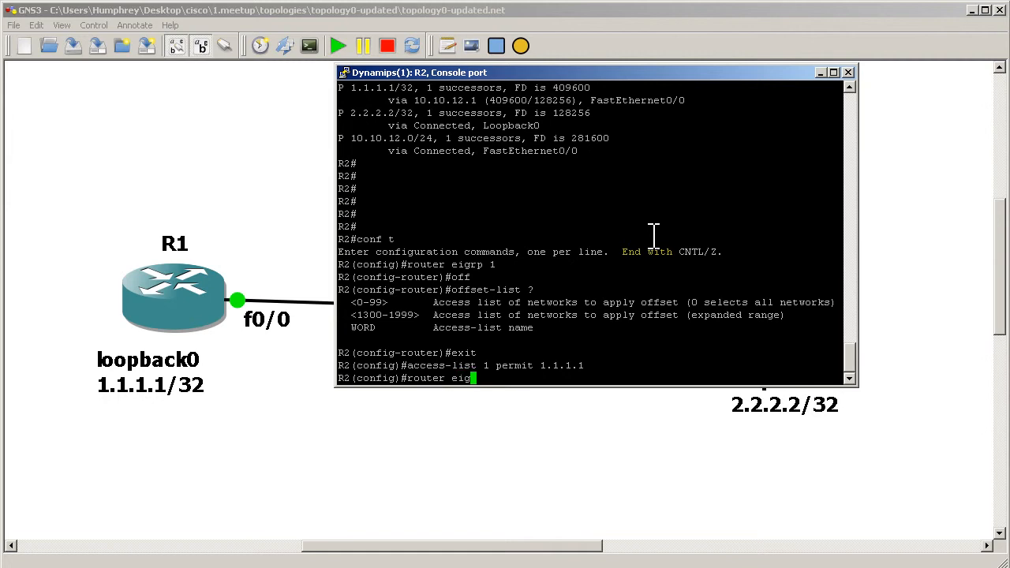
{"action": "type", "text": "offset-list"}
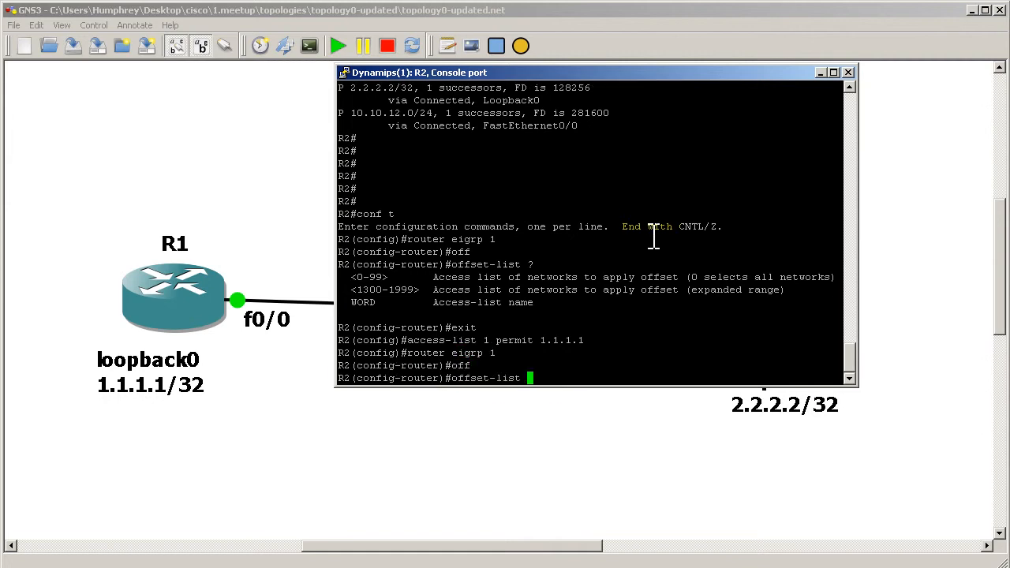
{"action": "type", "text": "1 ?"}
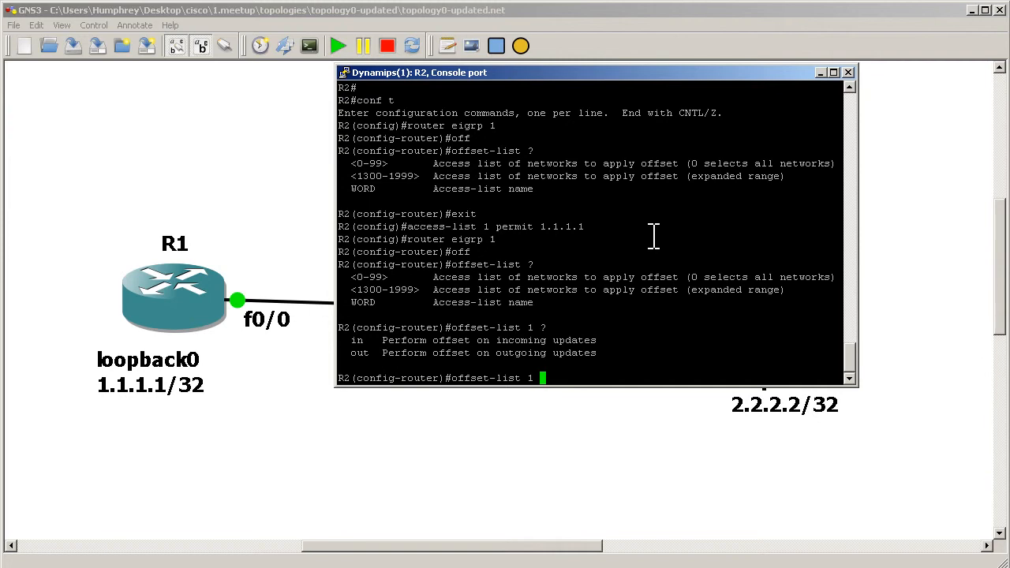
{"action": "type", "text": "in"}
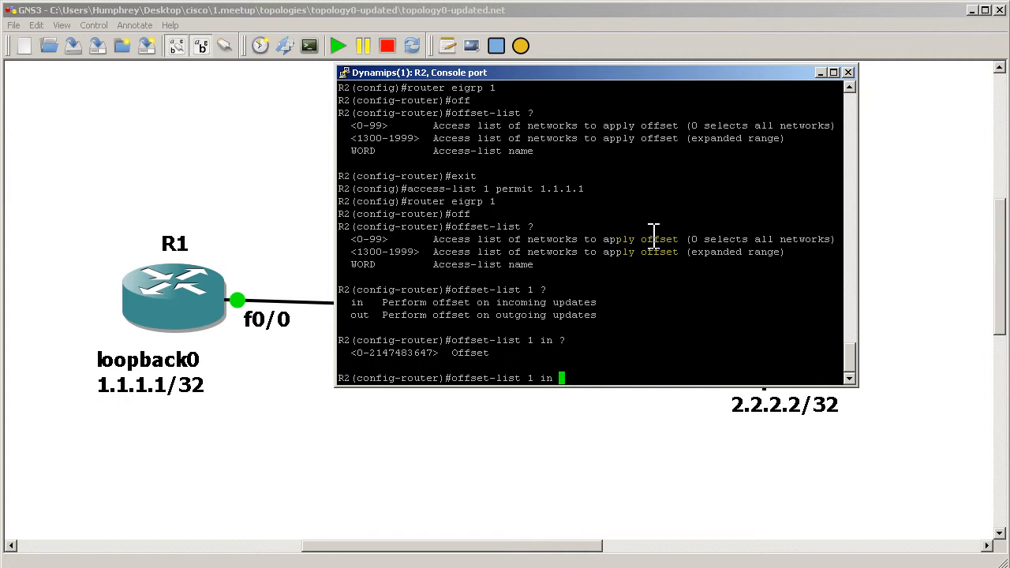
{"action": "type", "text": "1000000"}
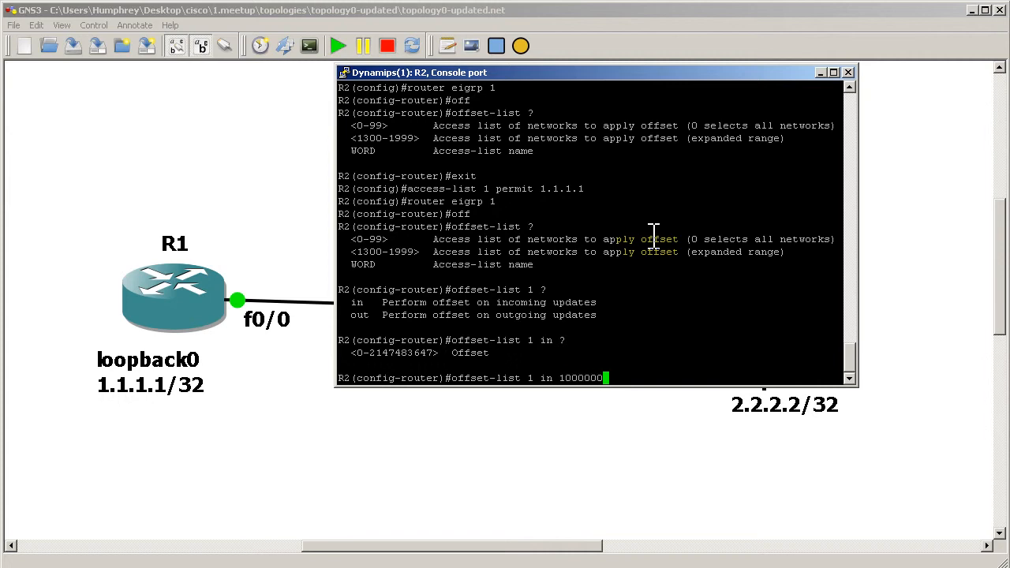
{"action": "type", "text": "0"}
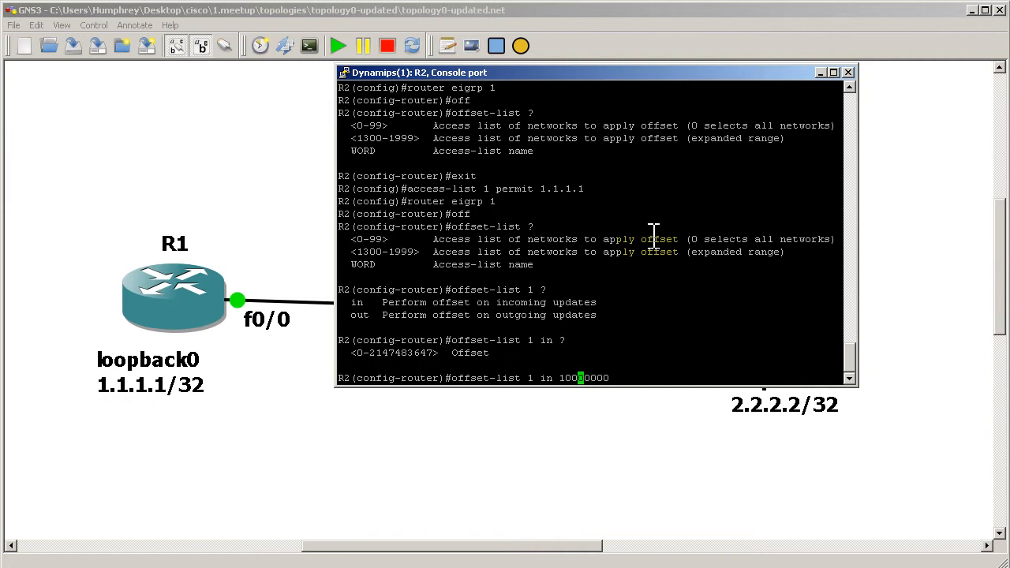
{"action": "type", "text": "0"}
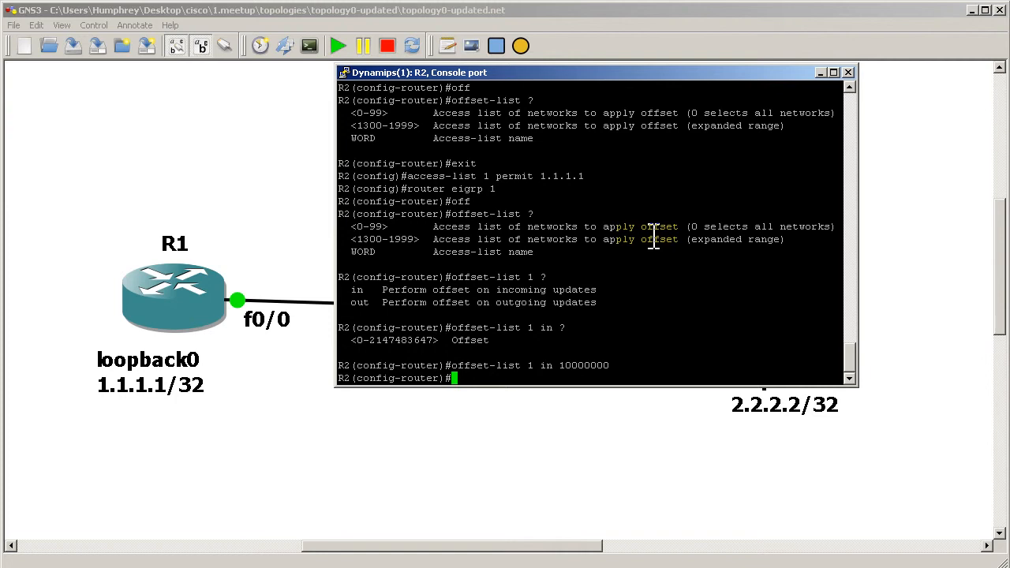
Step: Leave configuration mode and verify the offset with show ip protocols
{"action": "type", "text": "exit"}
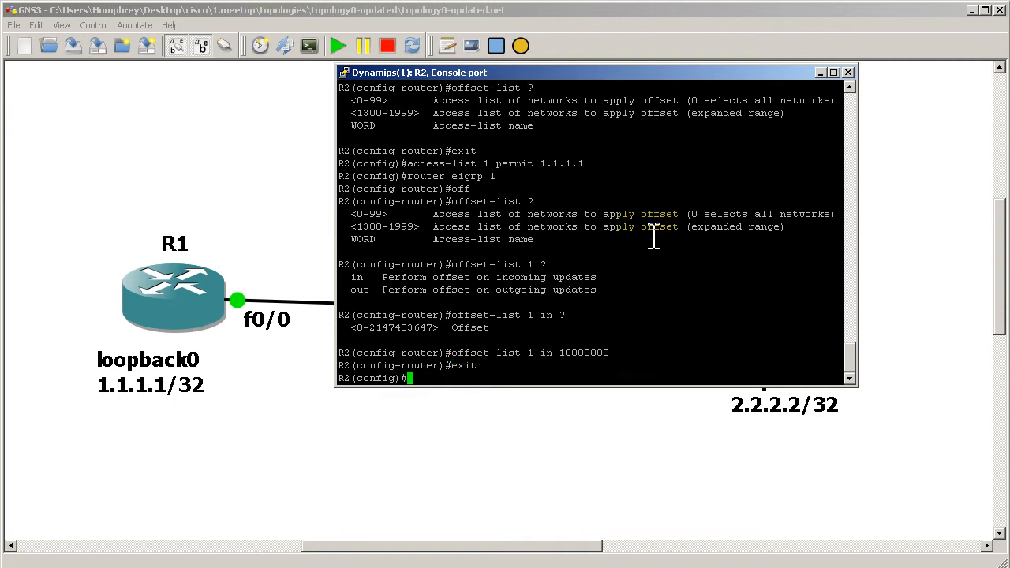
{"action": "type", "text": "exitt"}
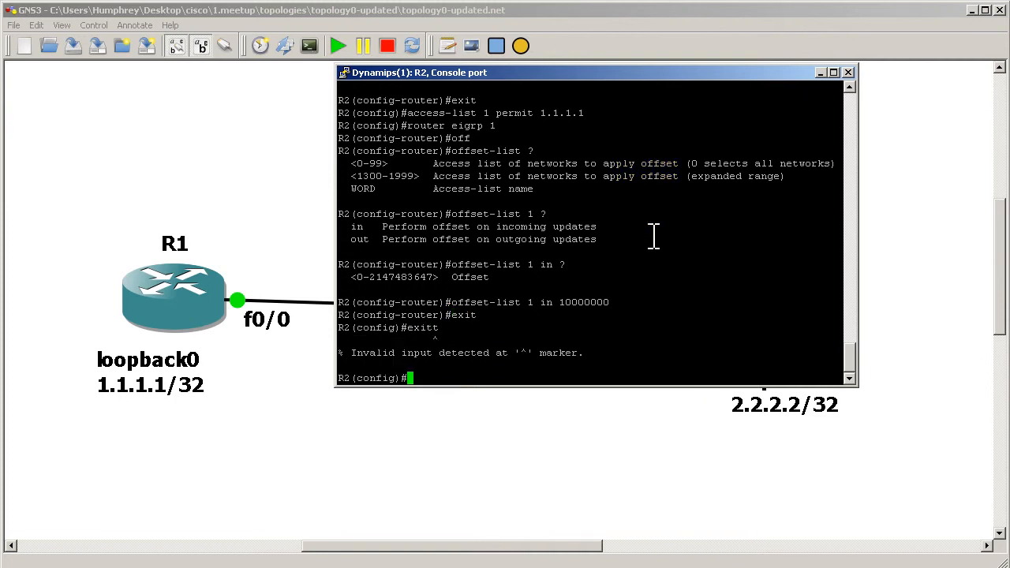
{"action": "type", "text": "show ip"}
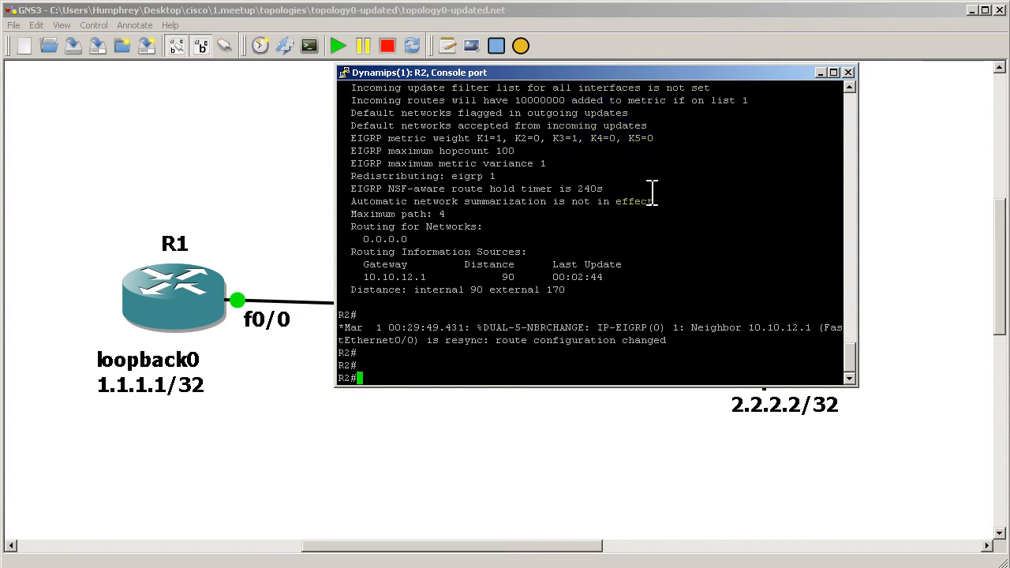
Step: Display R2's routing table showing 1.1.1.1 now at [90/10409600]
{"action": "type", "text": "show i"}
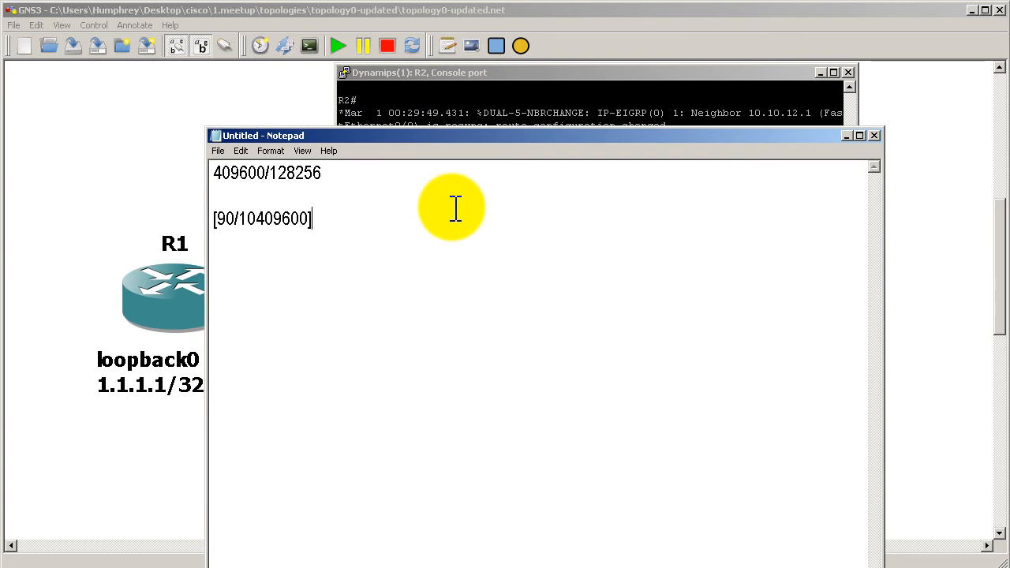
Step: Trim the note to 10409600 and confirm it in R2's EIGRP topology table
{"action": "key", "text": "Backspace"}
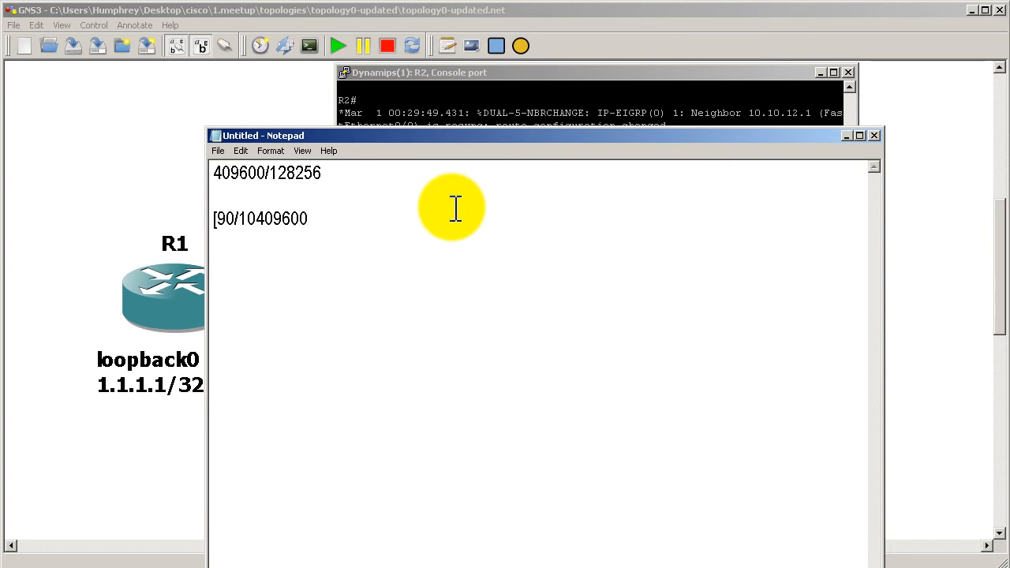
{"action": "key", "text": "Backspace"}
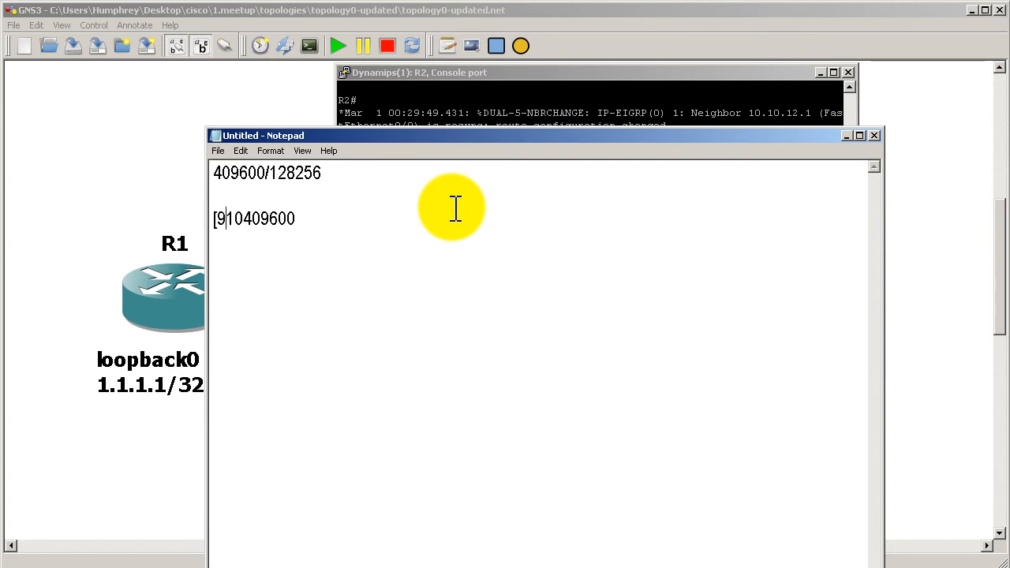
{"action": "key", "text": "BackSpace"}
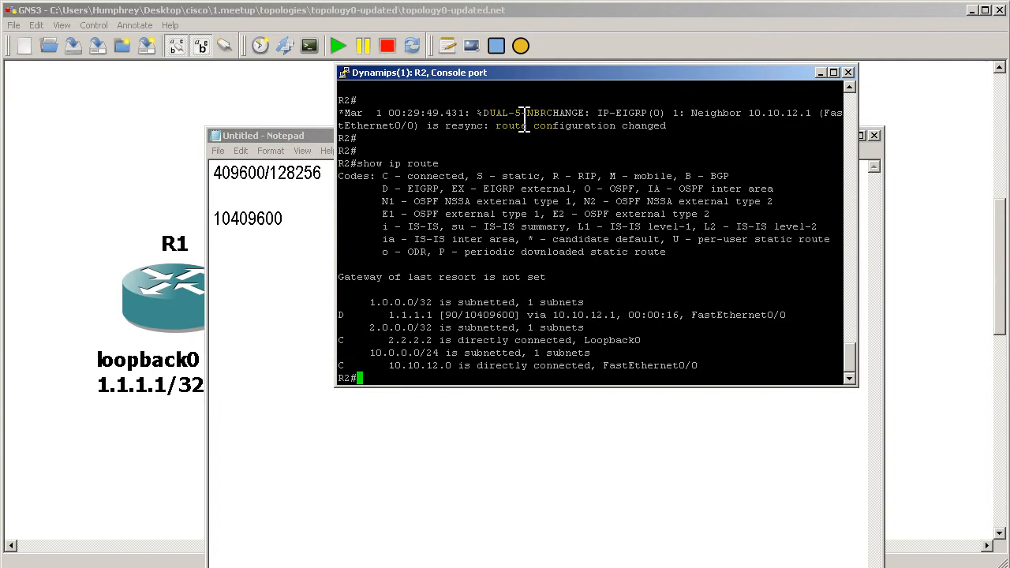
{"action": "type", "text": "show ip eigrp topology"}
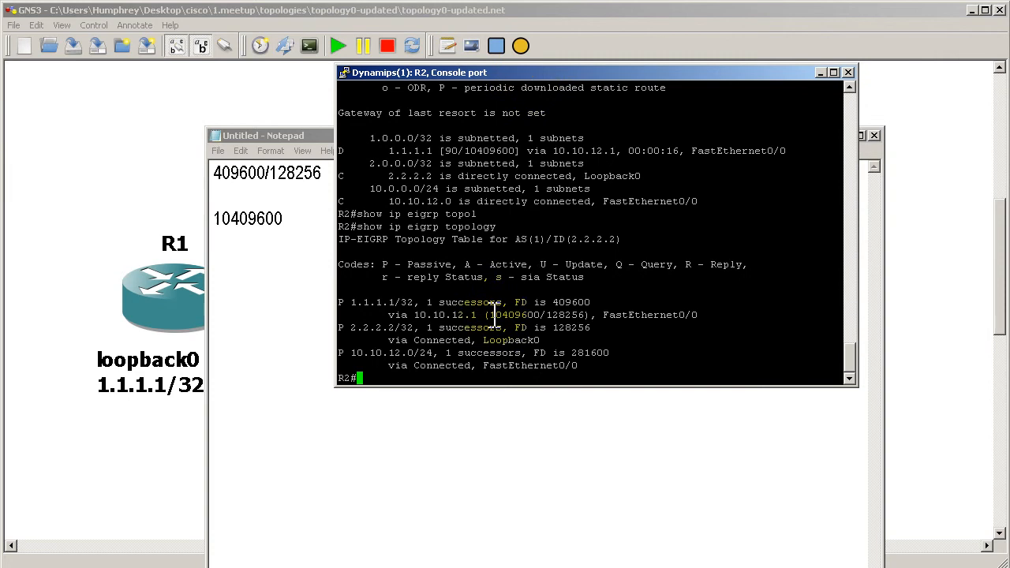
{"action": "left_click_drag", "start_coordinate": [490, 315], "coordinate": [588, 315]}
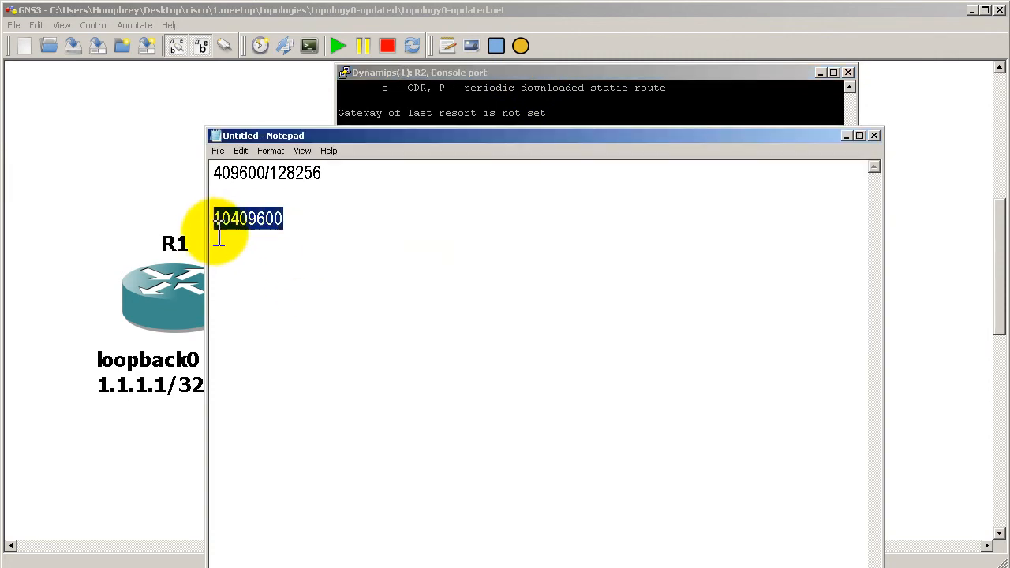
Step: Append /128256 to make 10409600/128256 and compare both lines' 128256 values
{"action": "type", "text": "/128256"}
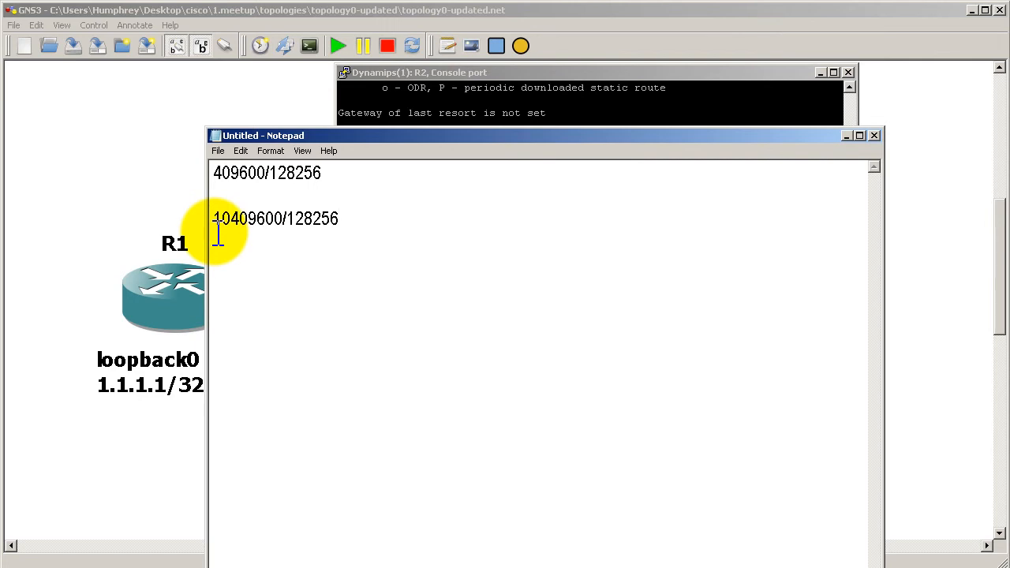
{"action": "double_click", "coordinate": [298, 173]}
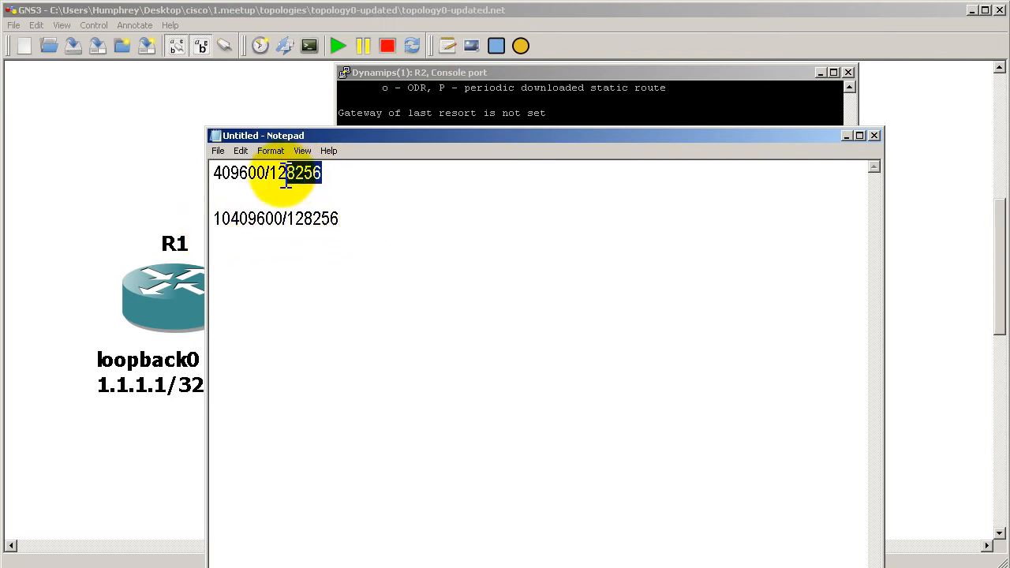
{"action": "double_click", "coordinate": [323, 219]}
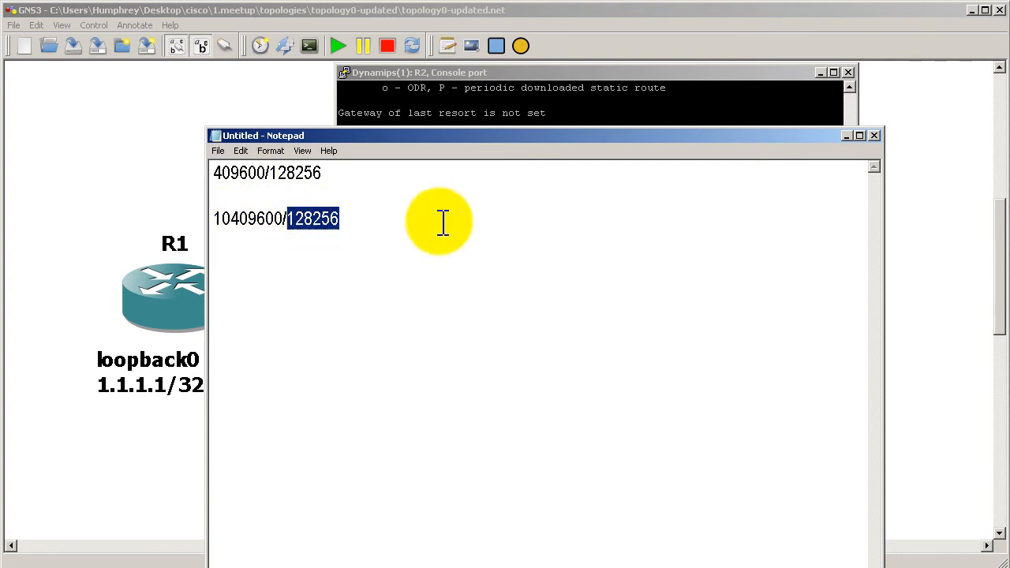
{"action": "mouse_move", "coordinate": [489, 223]}
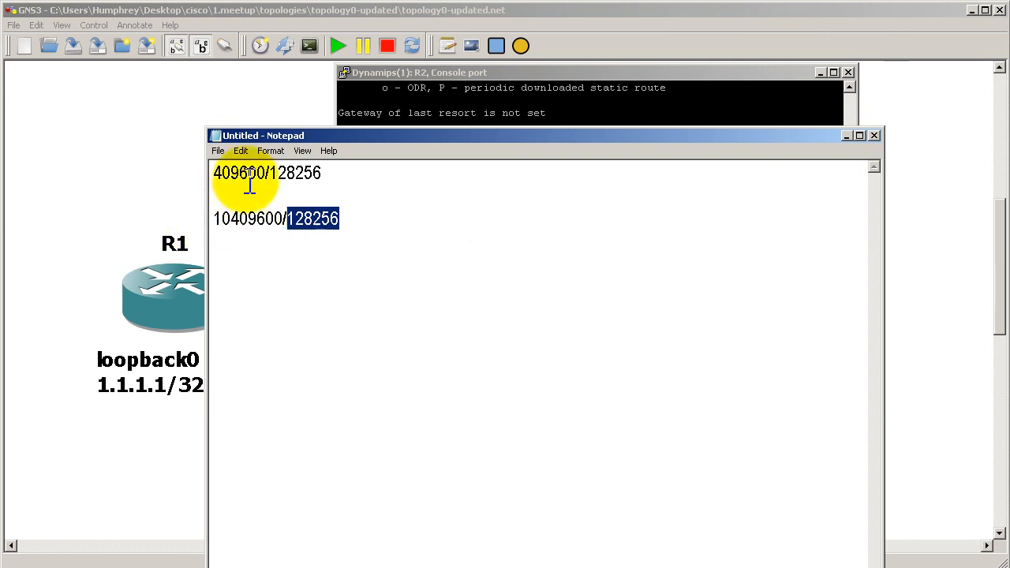
{"action": "mouse_move", "coordinate": [288, 269]}
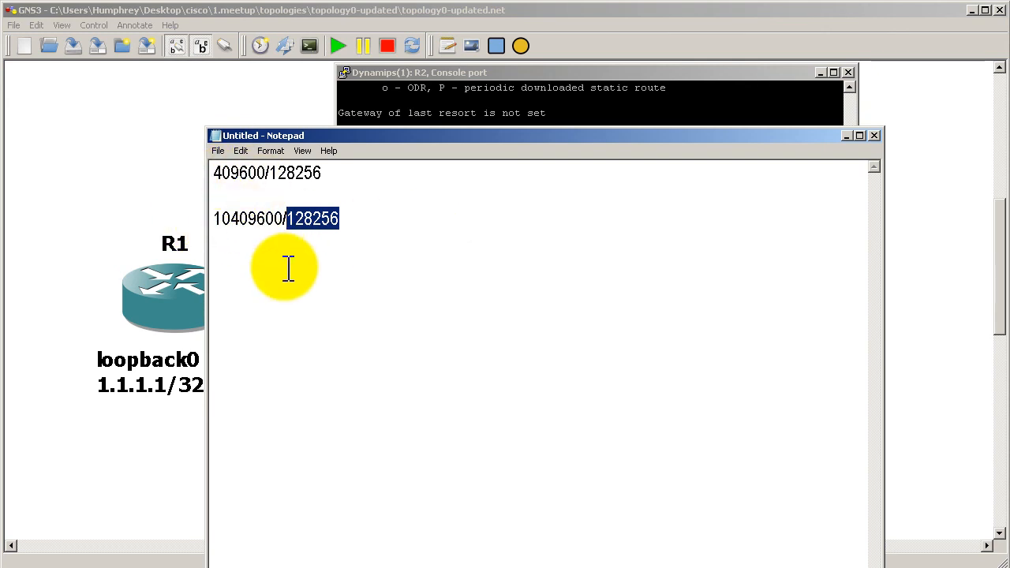